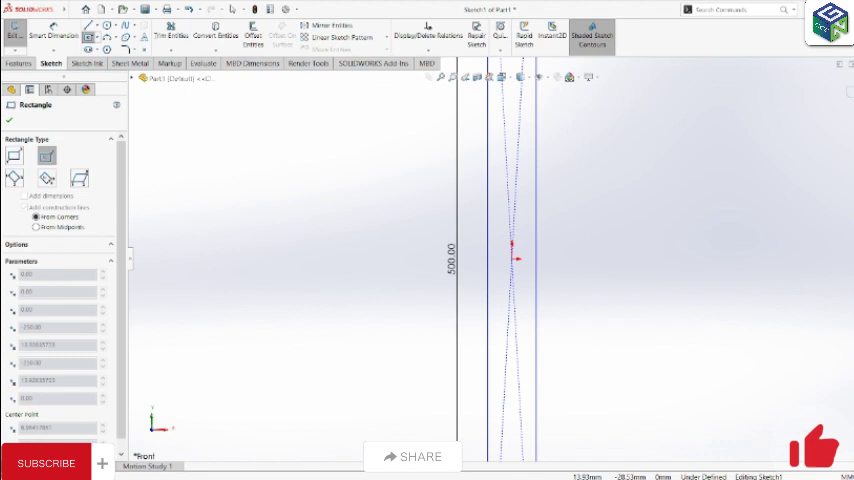
# Draw a centred square about the origin as the duct's 500 mm base profile
pyautogui.moveTo(444, 196); pyautogui.dragTo(578, 322)
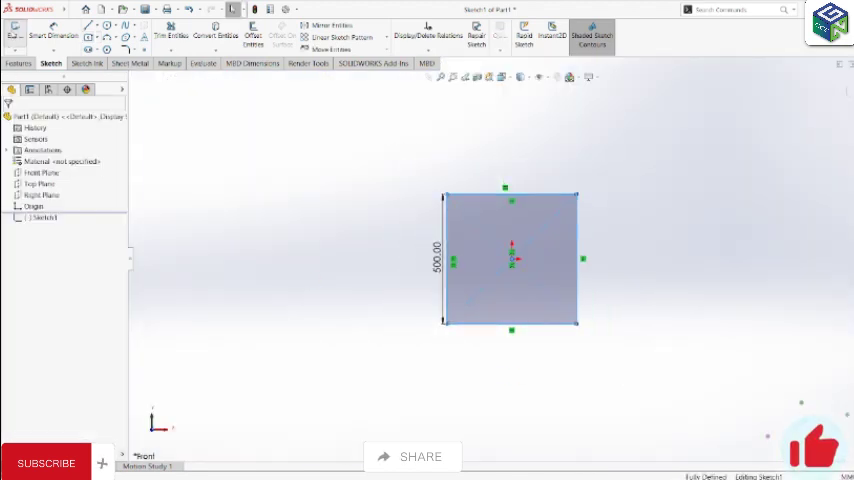
# Exit the sketch and create Plane1 offset 500 mm from the Front Plane
pyautogui.click(18, 64)
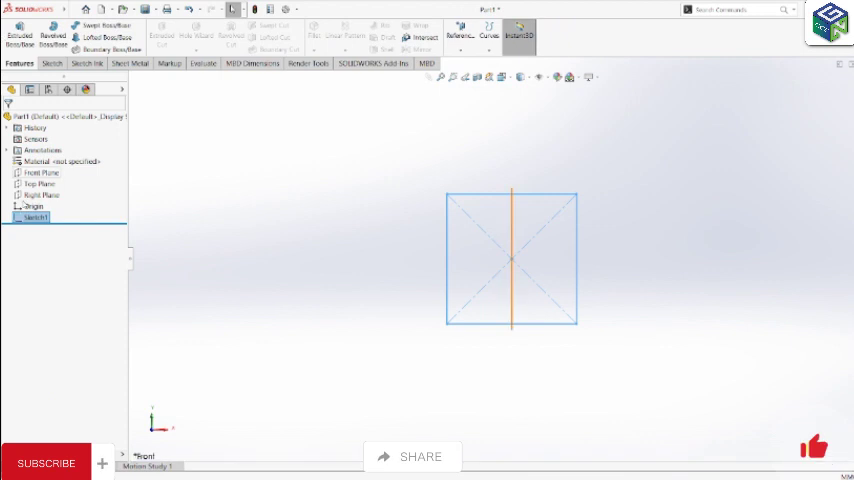
pyautogui.click(42, 172)
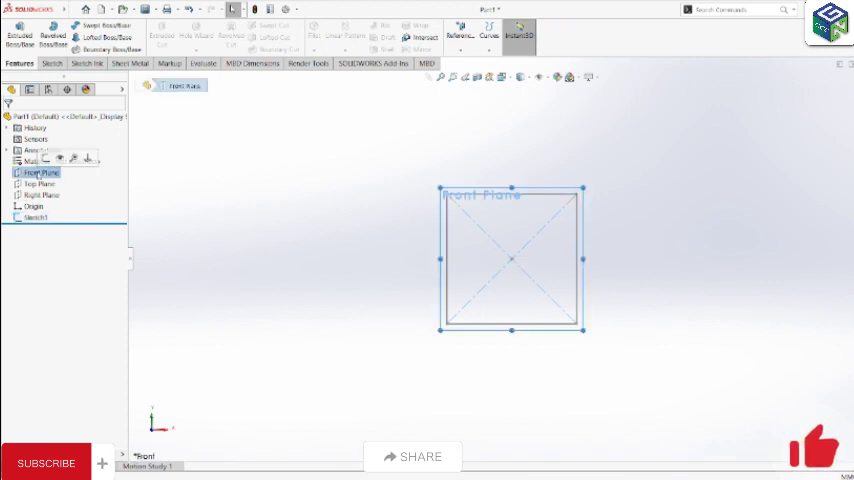
pyautogui.click(460, 30)
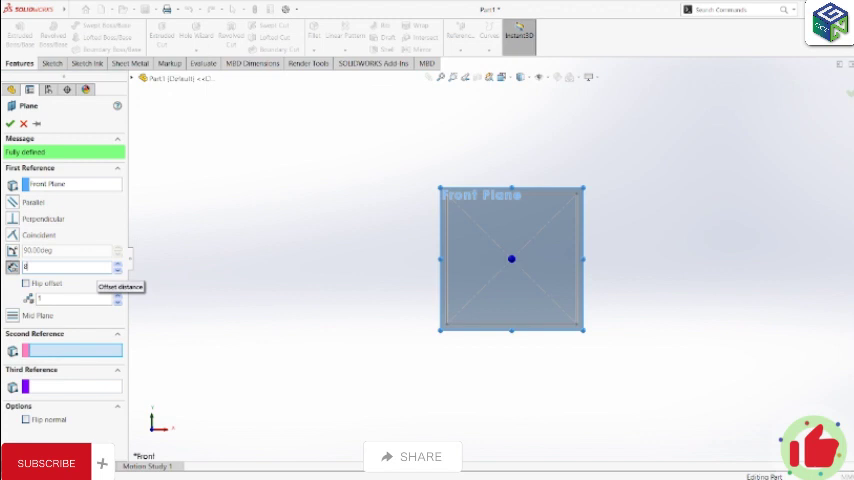
pyautogui.write('500.00mm')
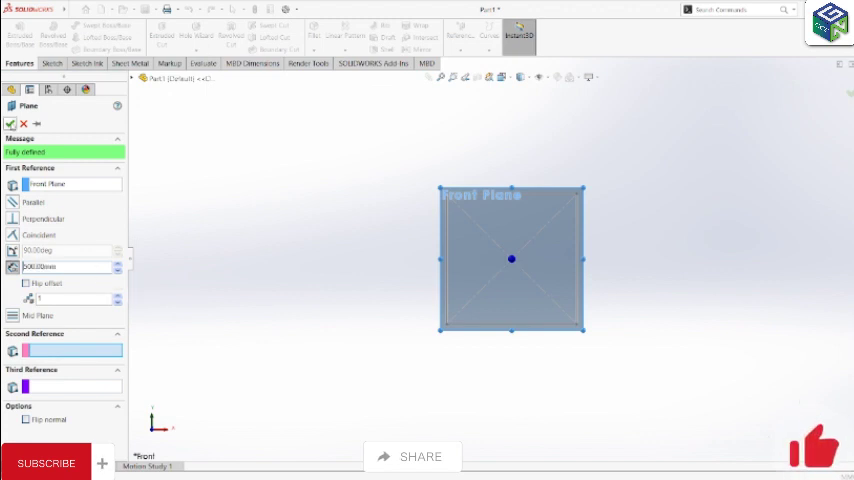
pyautogui.click(12, 122)
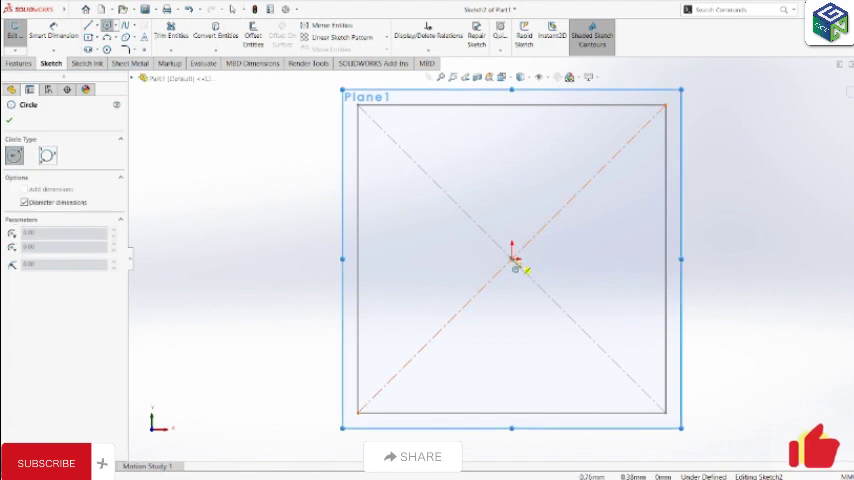
# Draw a circle at the origin on Plane1 as the duct's round end profile
pyautogui.moveTo(512, 260); pyautogui.dragTo(530, 318)
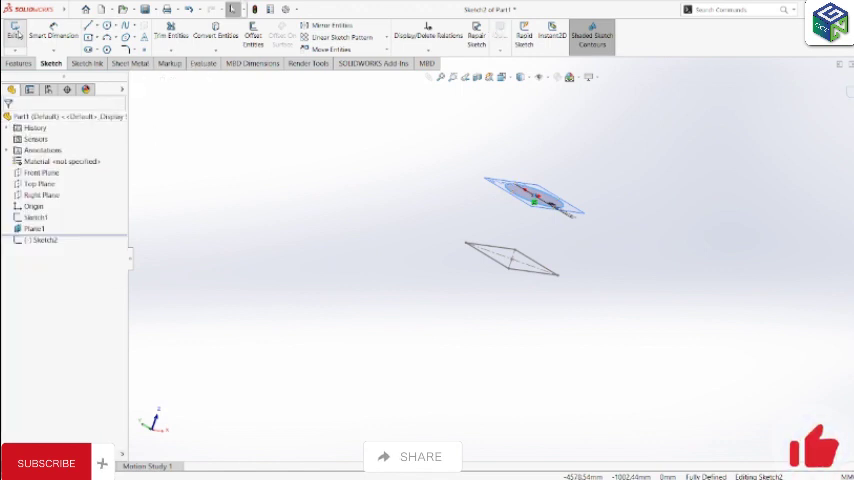
# Loft a solid from the square base sketch to the circle sketch
pyautogui.click(18, 64)
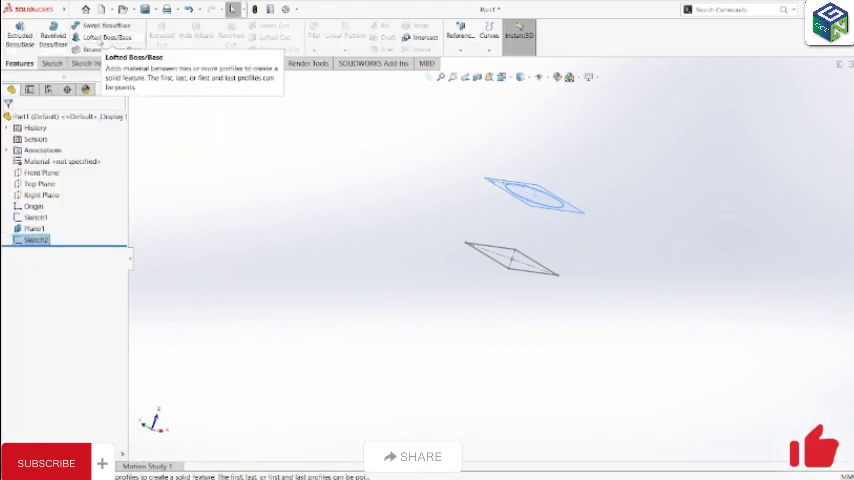
pyautogui.click(106, 36)
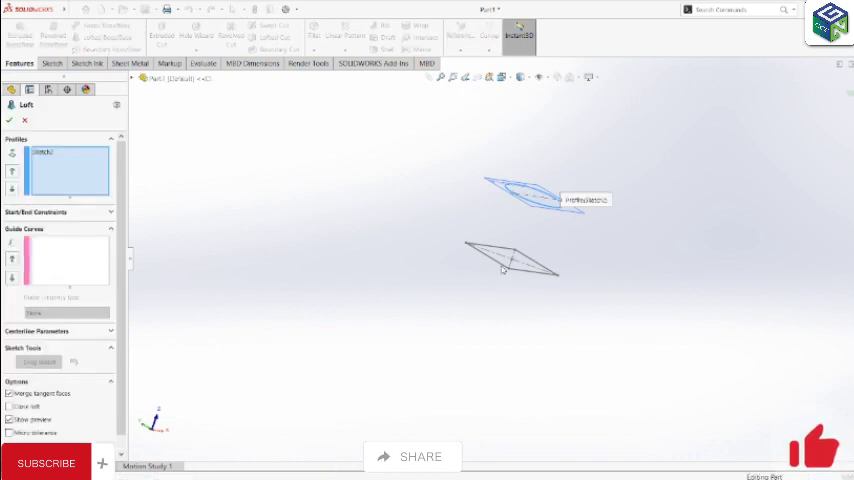
pyautogui.click(512, 260)
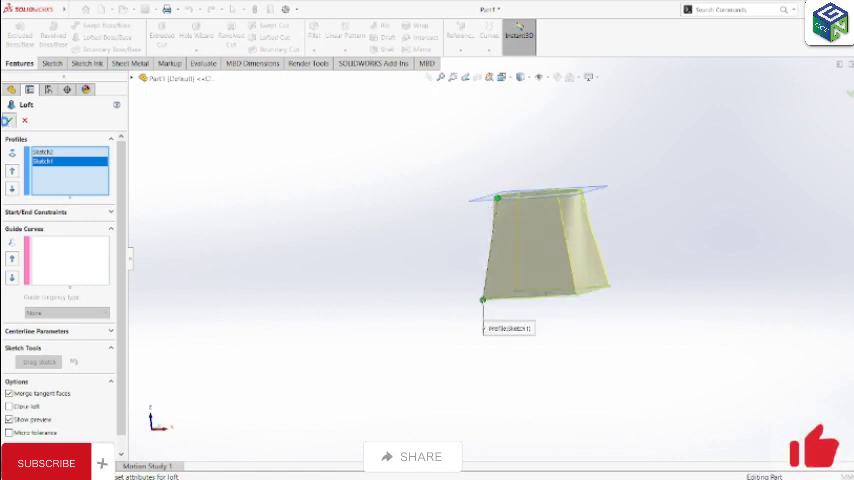
pyautogui.click(8, 104)
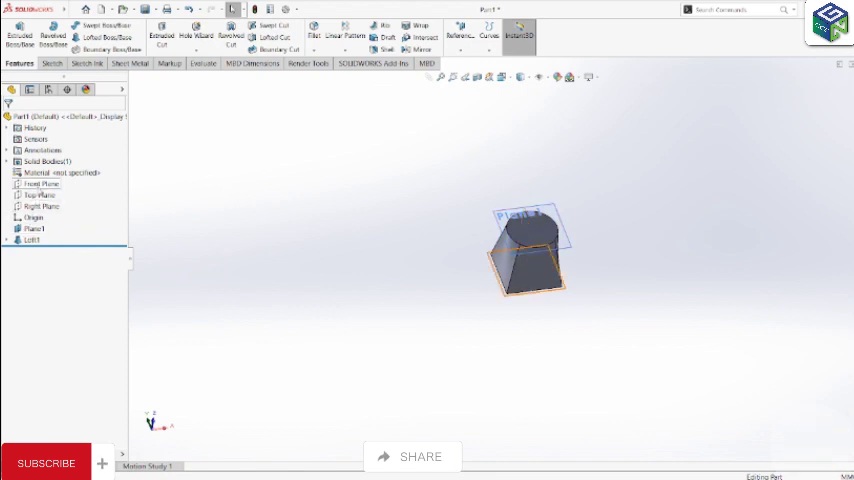
# Start a new sketch for the sweep path and orient the view normal to it
pyautogui.click(40, 196)
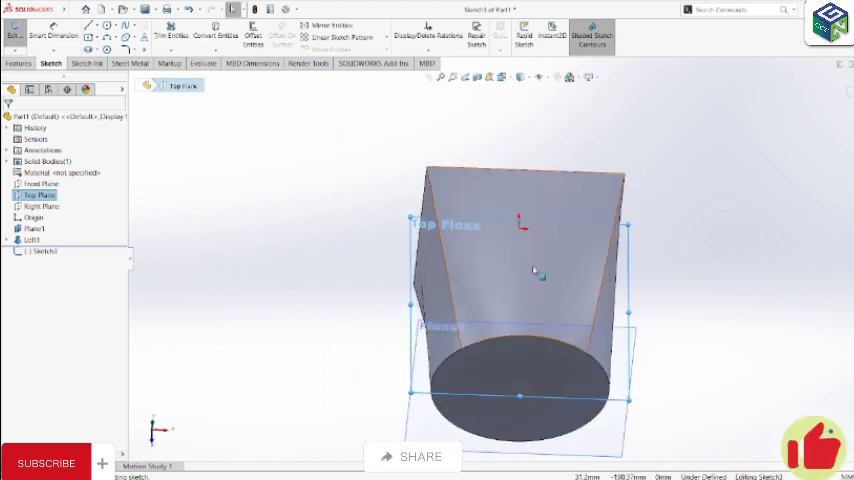
pyautogui.moveTo(530, 270); pyautogui.dragTo(524, 300)
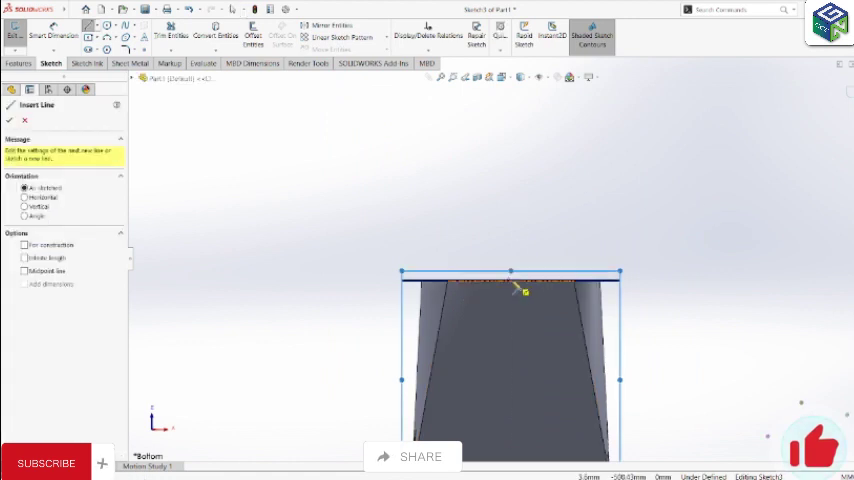
# Draw the L-path 1500 up and 2500 across and fillet its corner
pyautogui.click(24, 120)
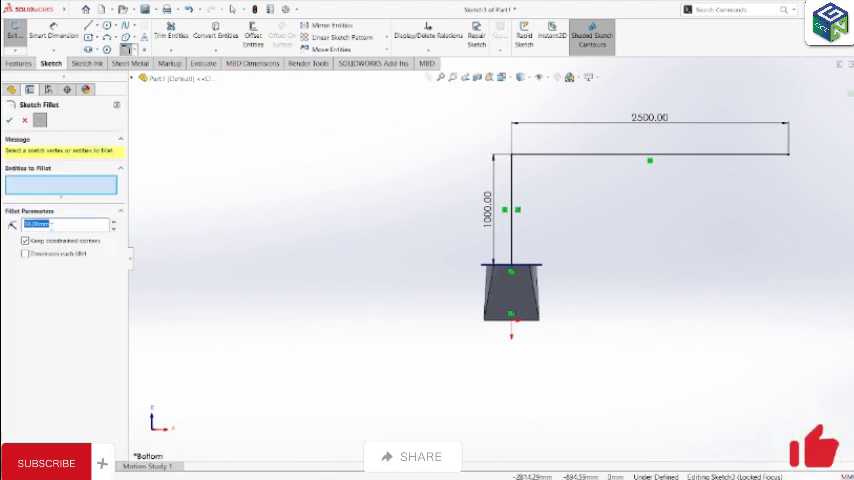
pyautogui.moveTo(64, 224)
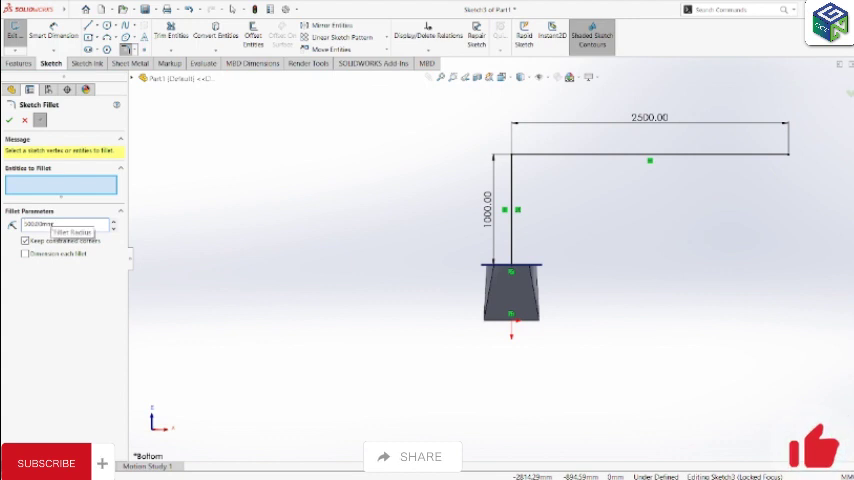
pyautogui.click(512, 160)
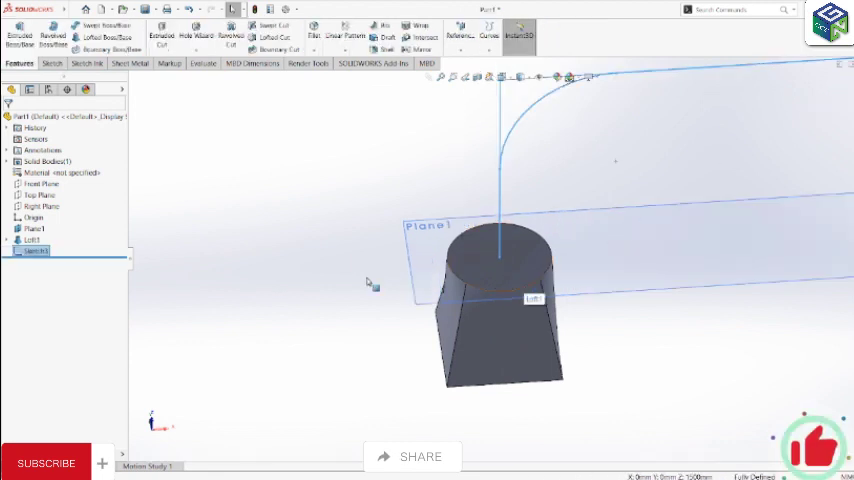
# Finish the circle profile sketch on Plane1 and start a Swept Boss/Base
pyautogui.click(32, 228)
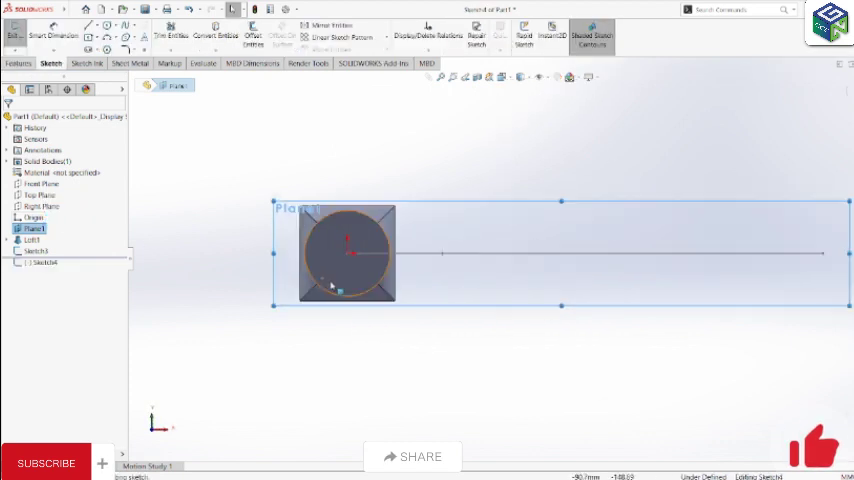
pyautogui.click(348, 252)
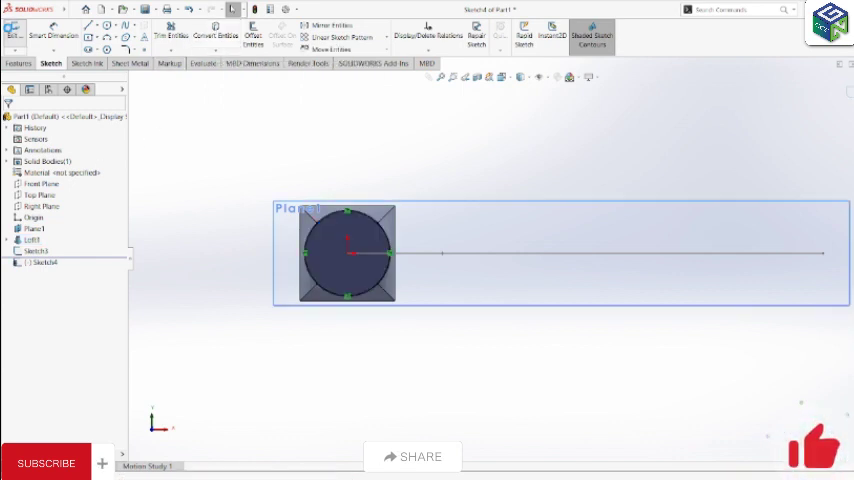
pyautogui.click(18, 64)
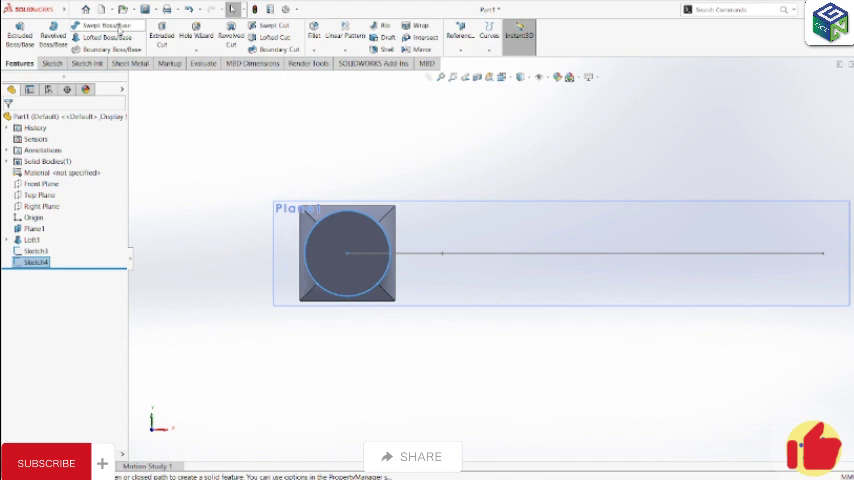
pyautogui.click(108, 24)
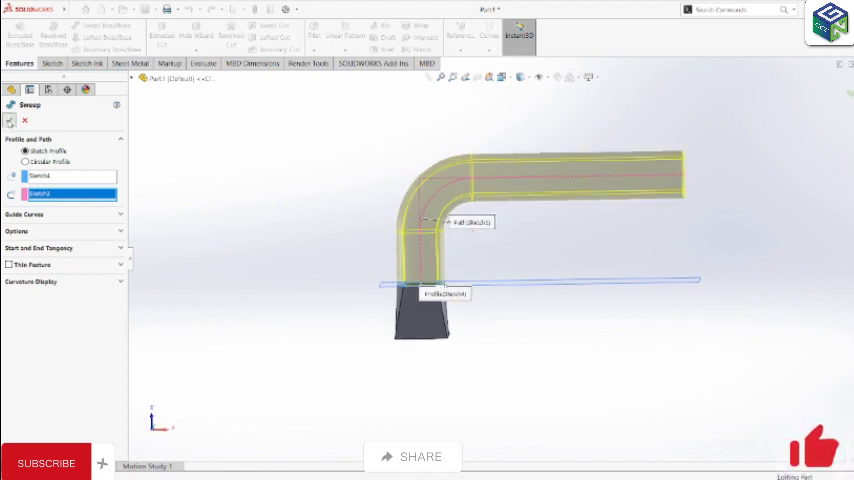
# Confirm the sweep of the circle along the filleted L-path, then begin a Shell
pyautogui.click(8, 120)
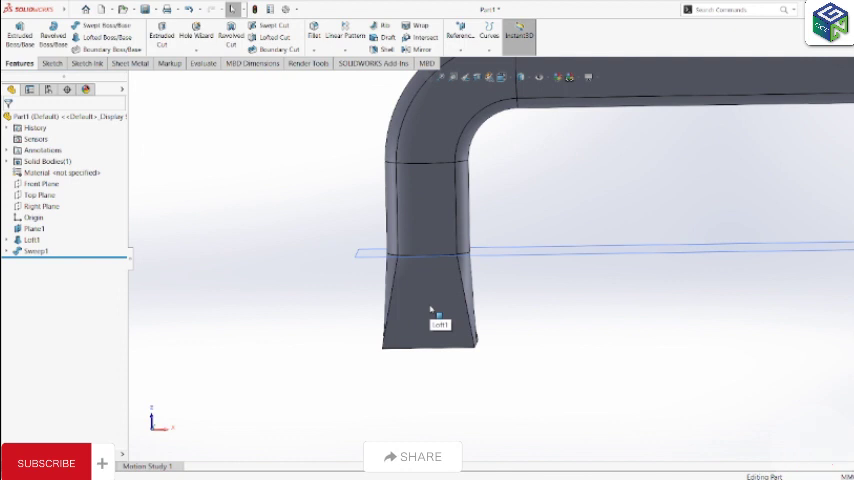
pyautogui.moveTo(392, 328)
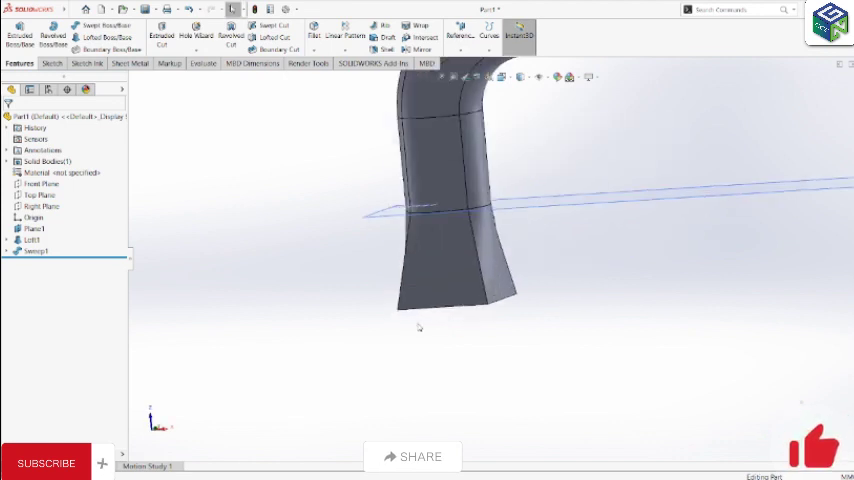
pyautogui.moveTo(112, 50)
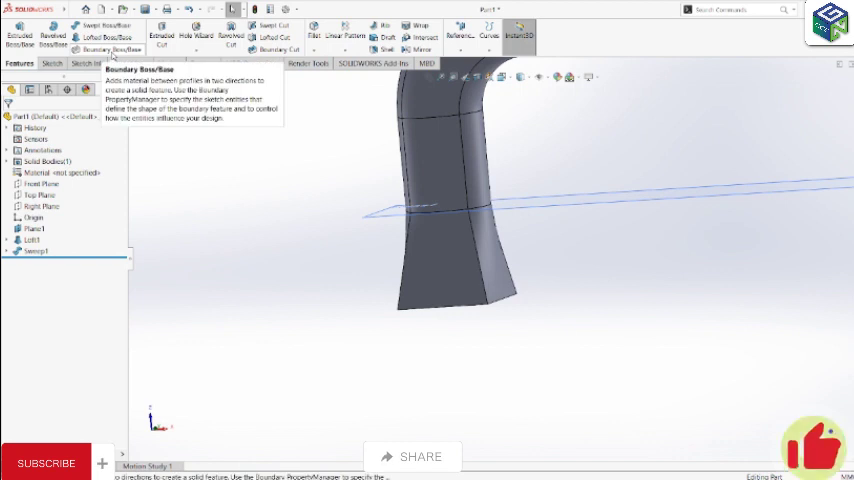
pyautogui.moveTo(344, 32)
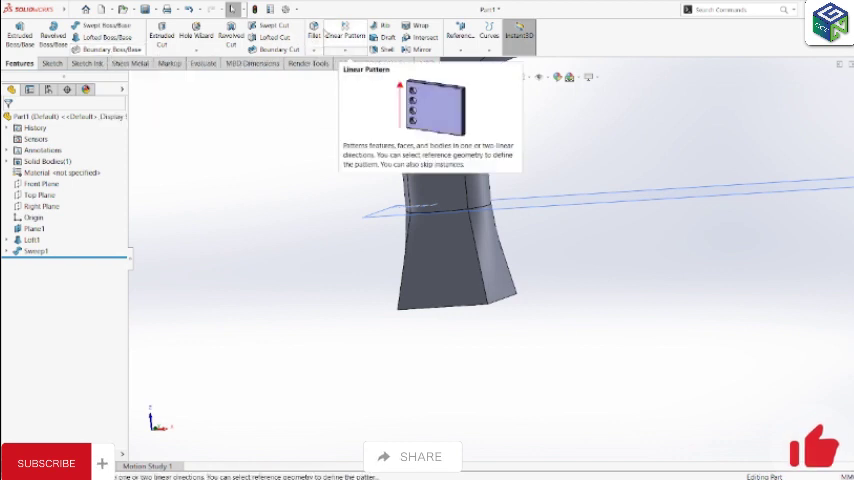
pyautogui.moveTo(384, 50)
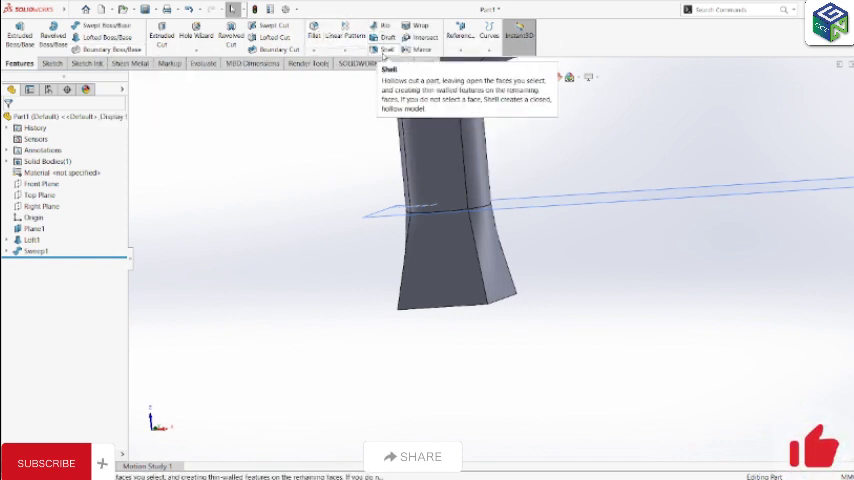
pyautogui.click(384, 42)
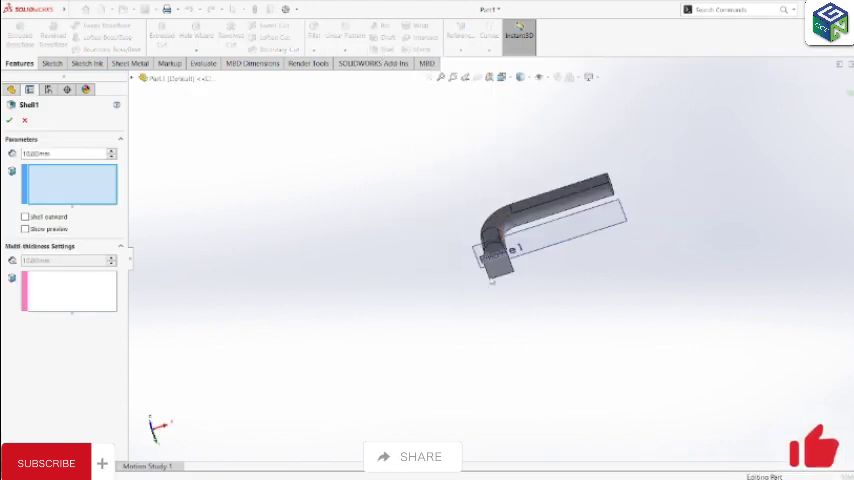
# Shell the duct with the square bottom and round top faces removed as open ends
pyautogui.click(496, 264)
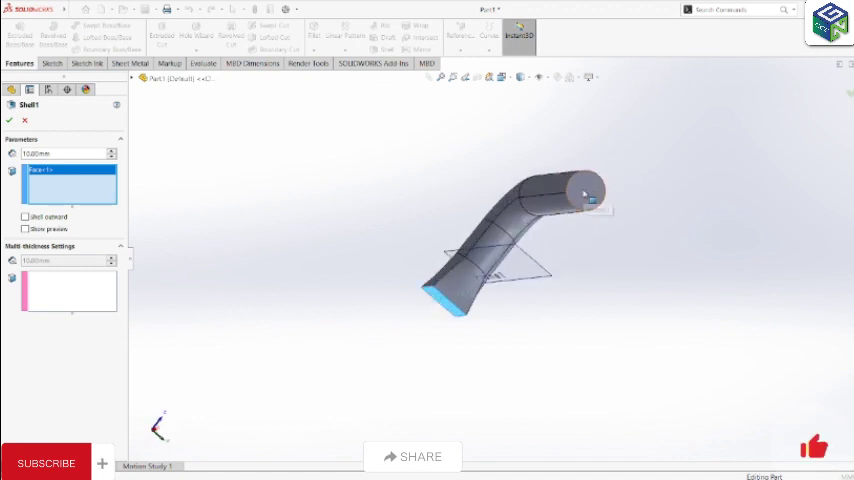
pyautogui.click(586, 192)
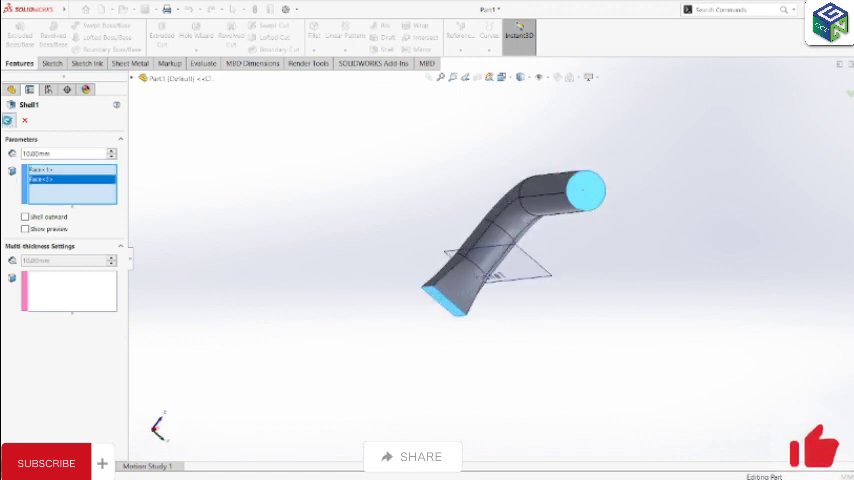
pyautogui.click(8, 120)
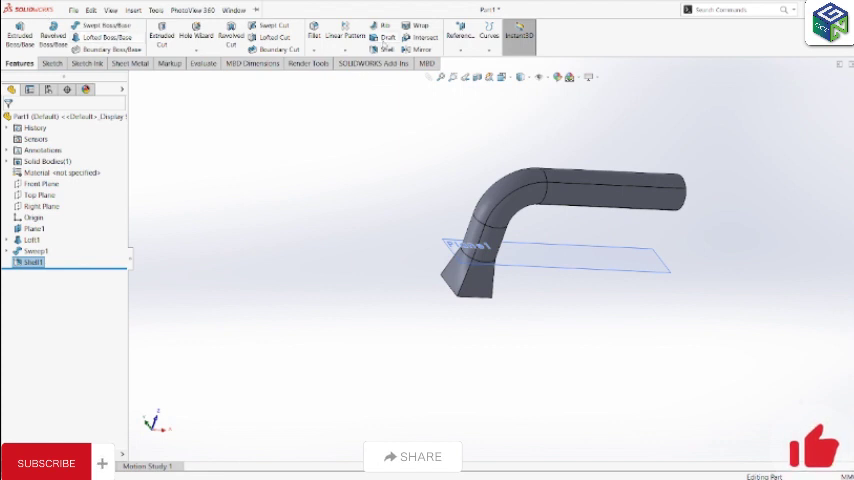
pyautogui.moveTo(384, 50)
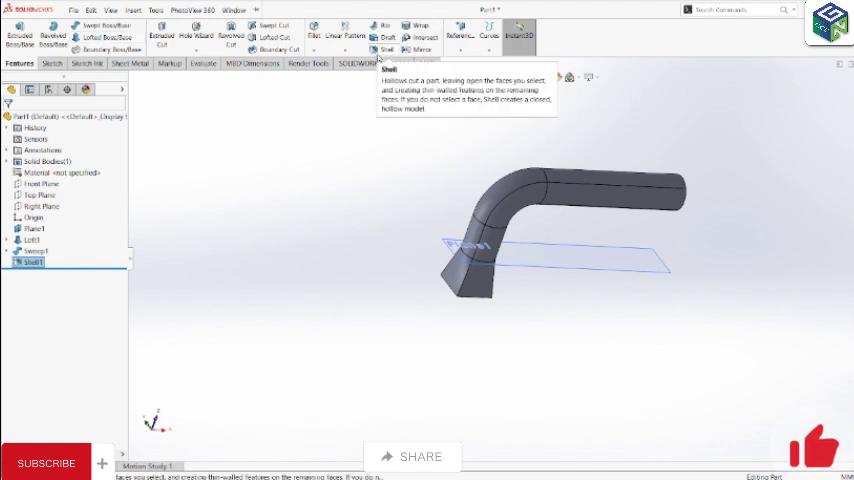
pyautogui.moveTo(104, 48)
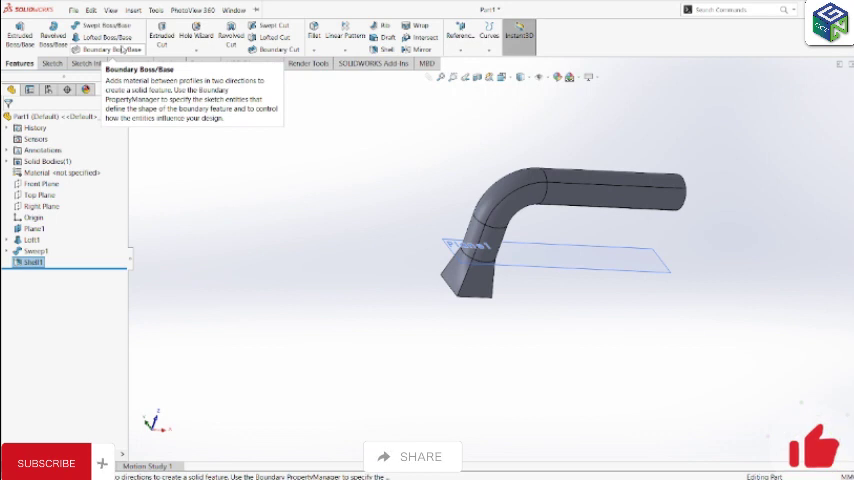
pyautogui.moveTo(232, 36)
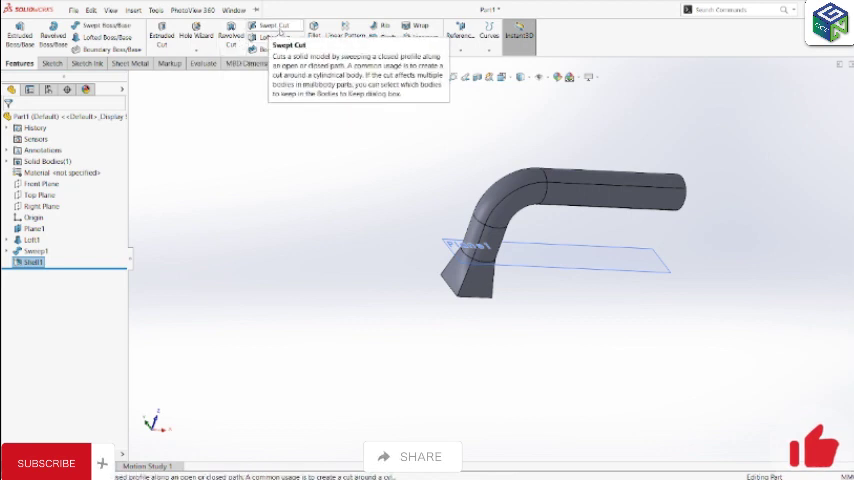
pyautogui.moveTo(276, 38)
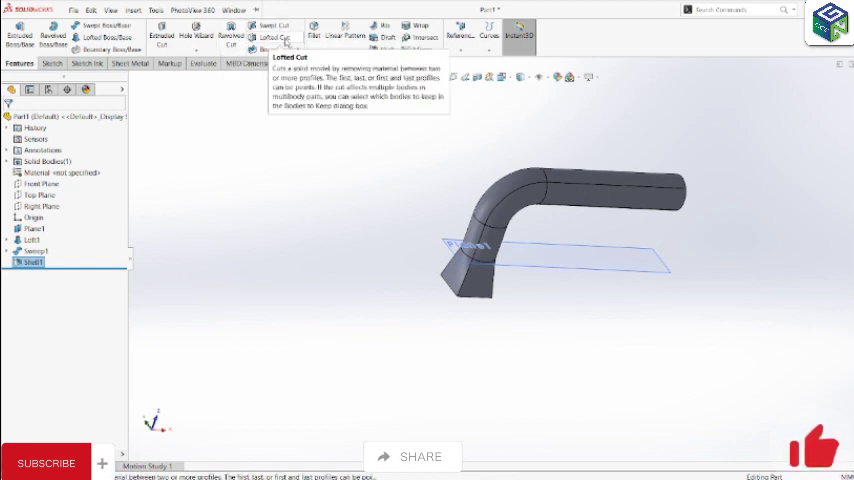
pyautogui.moveTo(278, 50)
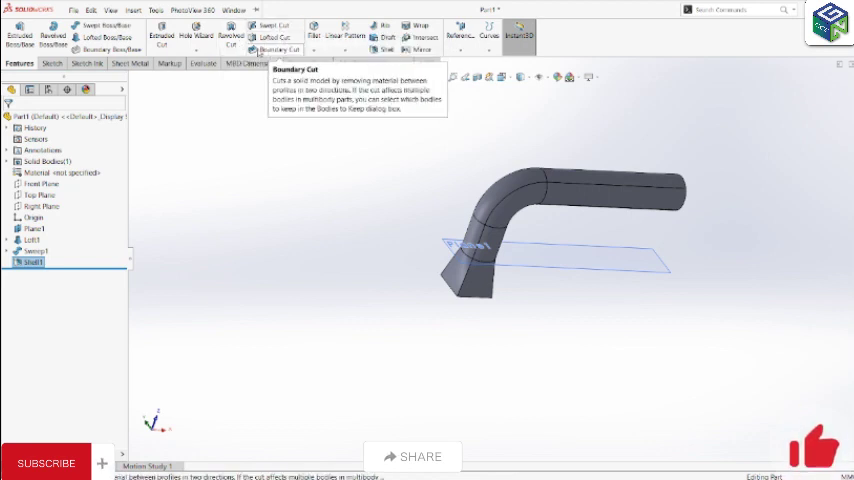